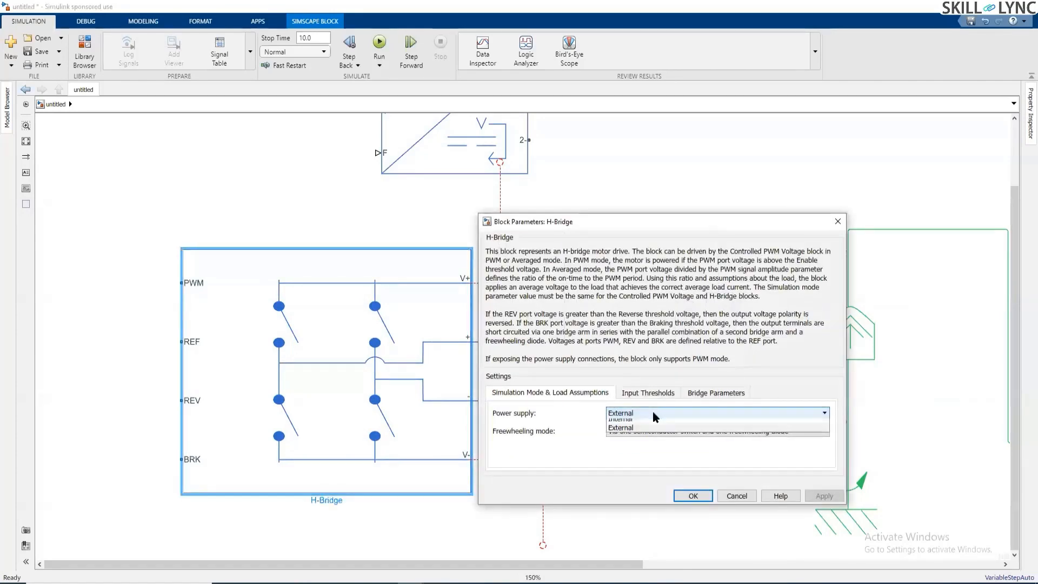
Set H-Bridge to internal power supply, Averaged simulation mode and always-enabled regenerative braking
left_click(620, 419)
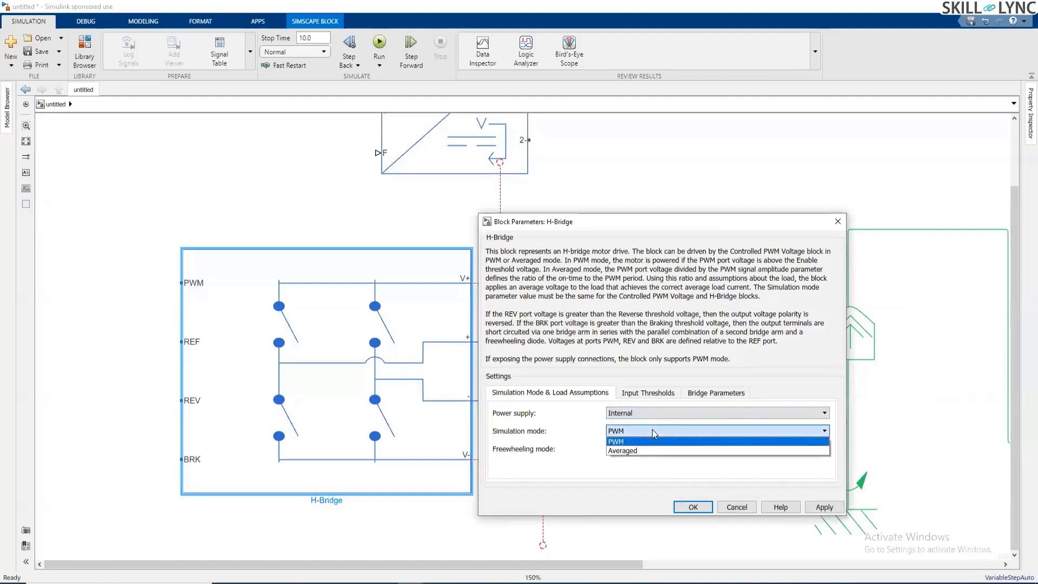
left_click(615, 441)
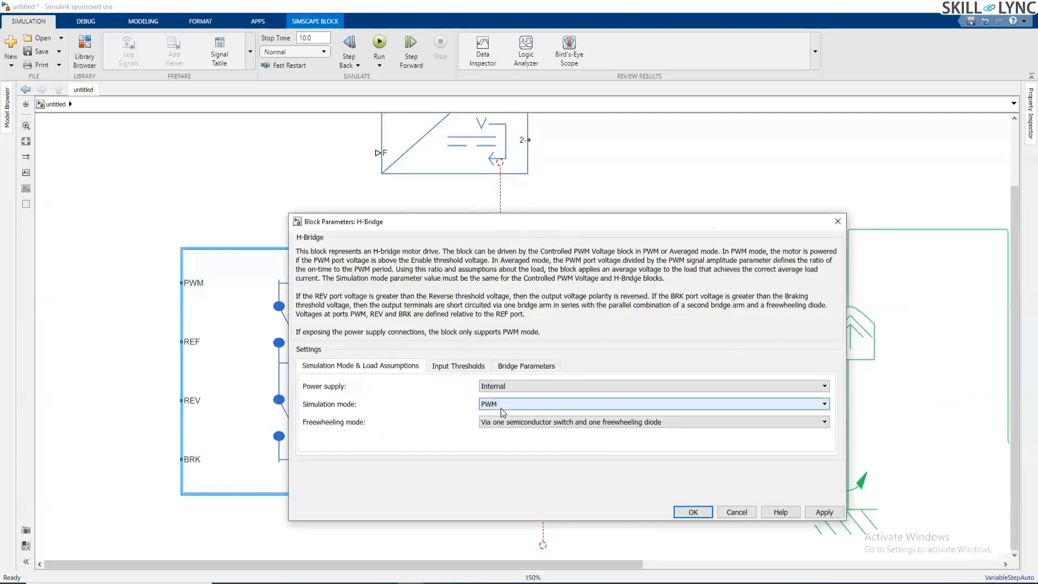
mouse_move(499, 408)
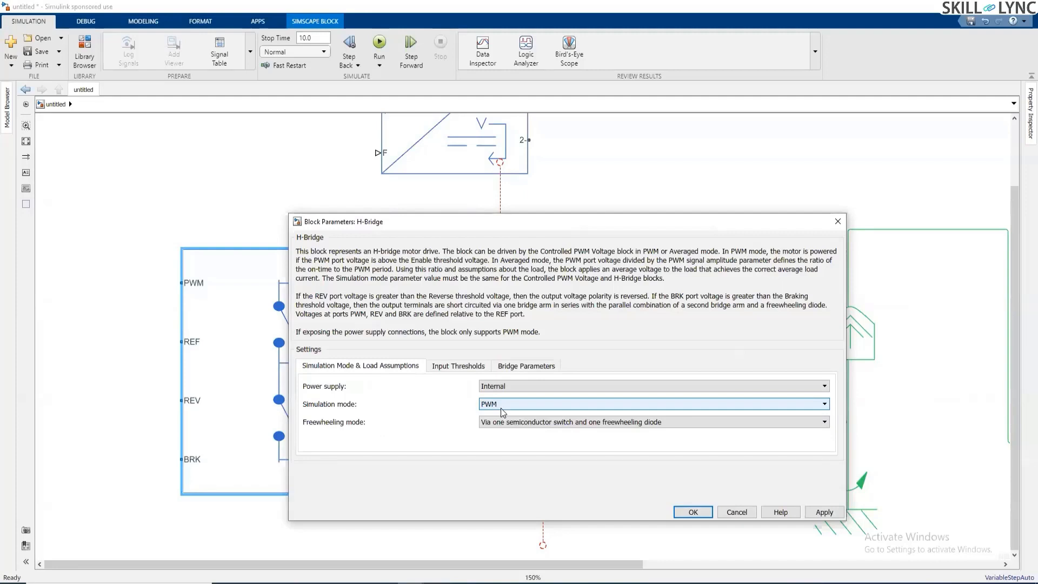
left_click(652, 403)
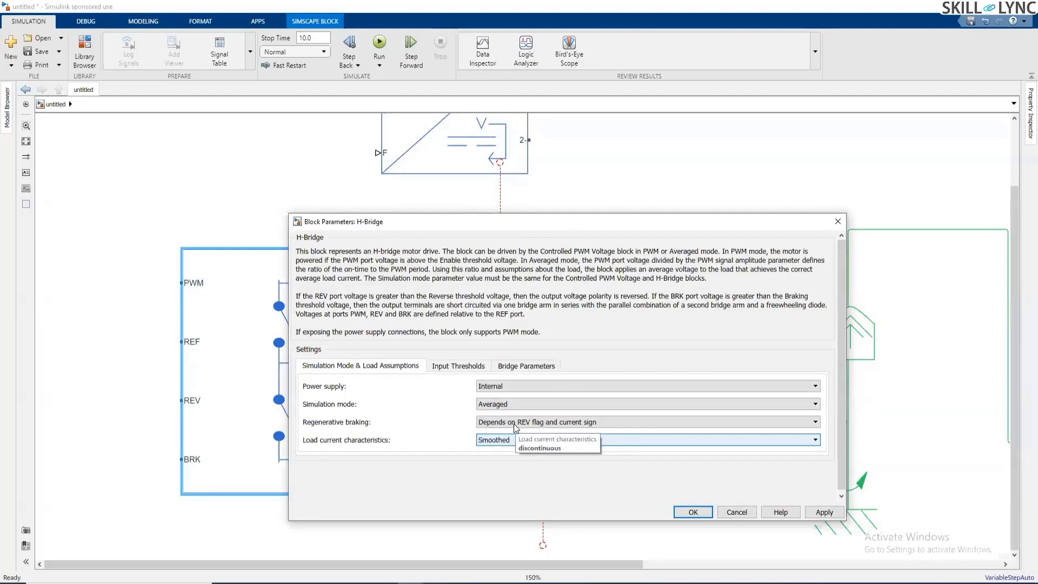
left_click(815, 422)
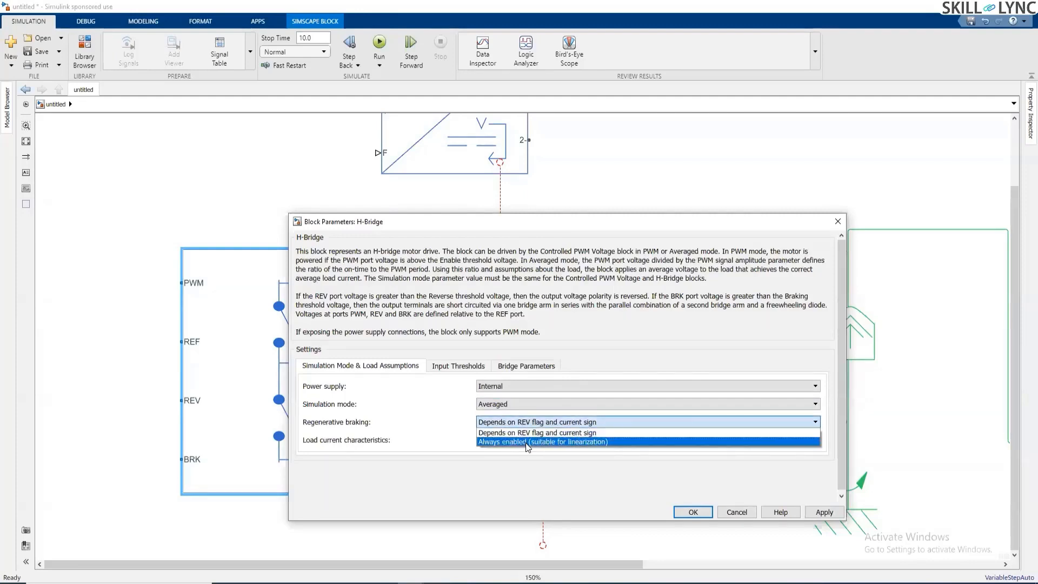
left_click(541, 442)
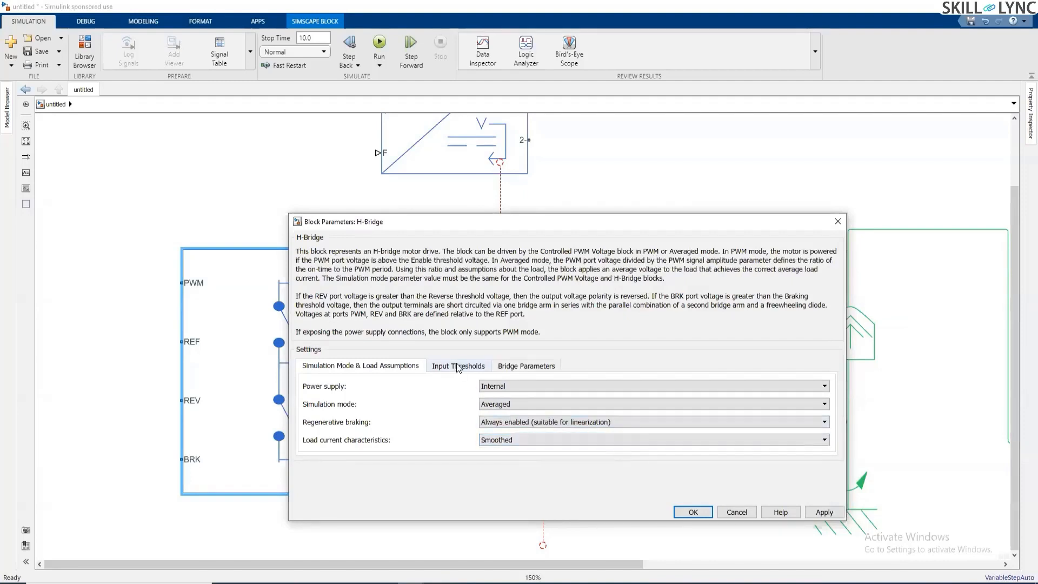
Review the 2.5 V input thresholds unchanged, then move to the Bridge Parameters settings
left_click(458, 366)
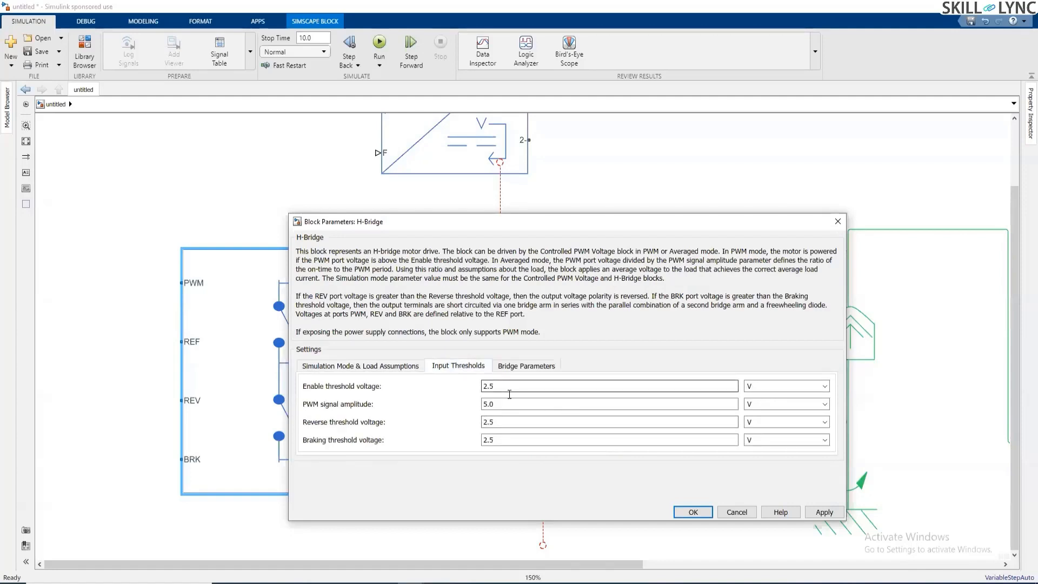
left_click(596, 386)
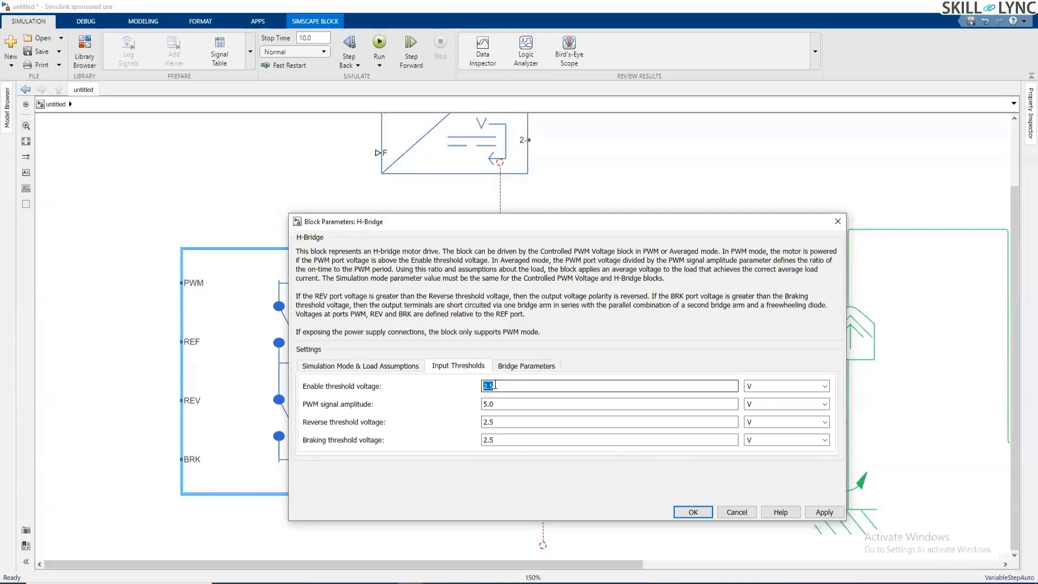
mouse_move(411, 420)
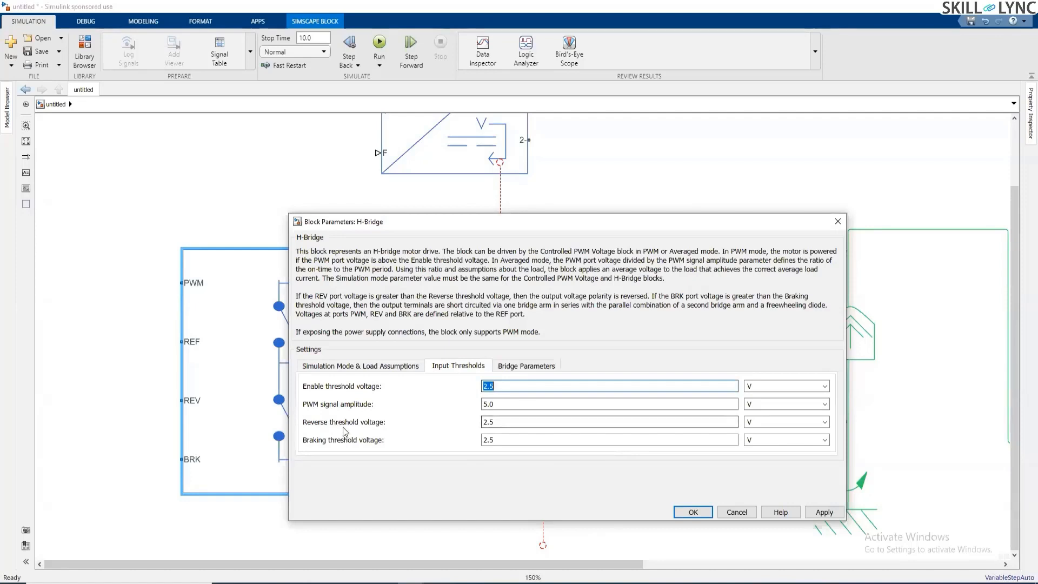
mouse_move(297, 428)
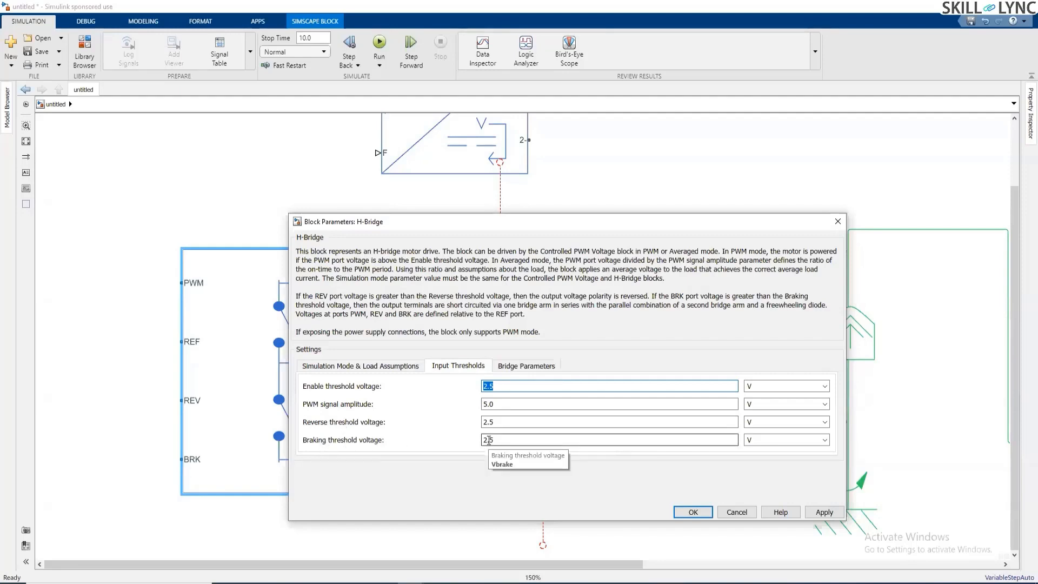
left_click(526, 365)
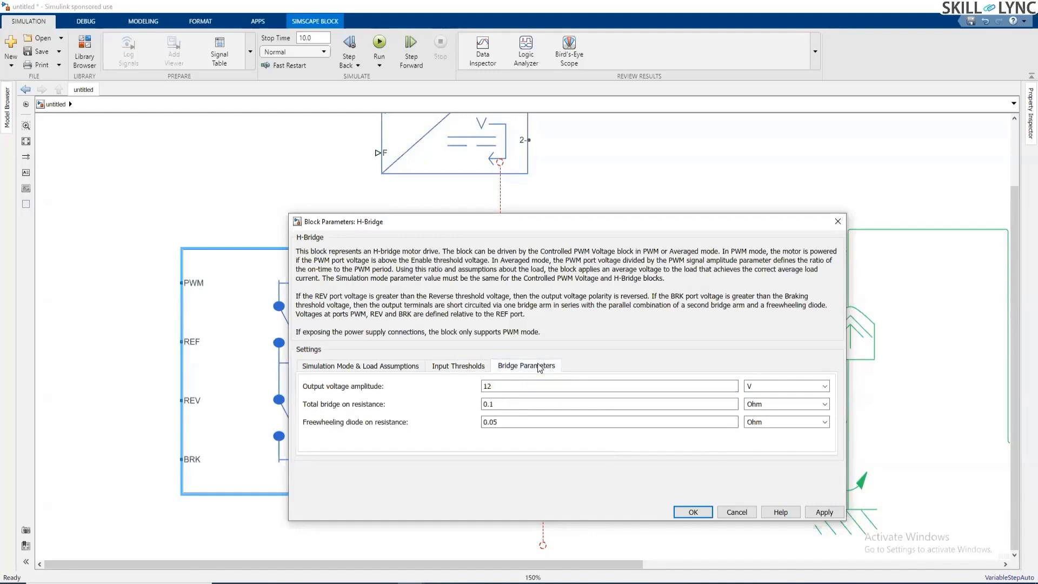
Change the H-Bridge output voltage amplitude from 12 to 300 V
left_click(582, 386)
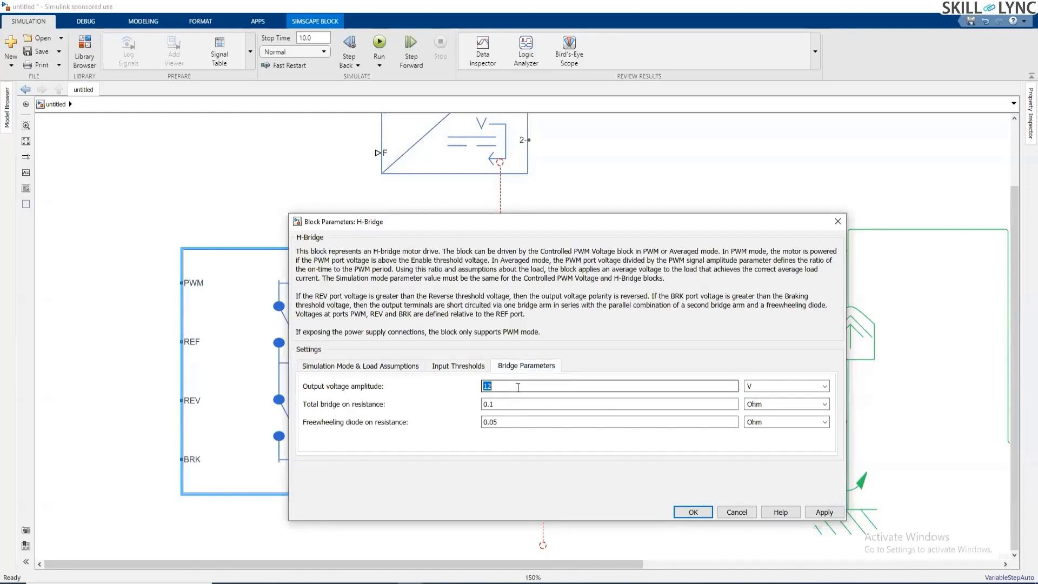
type("300")
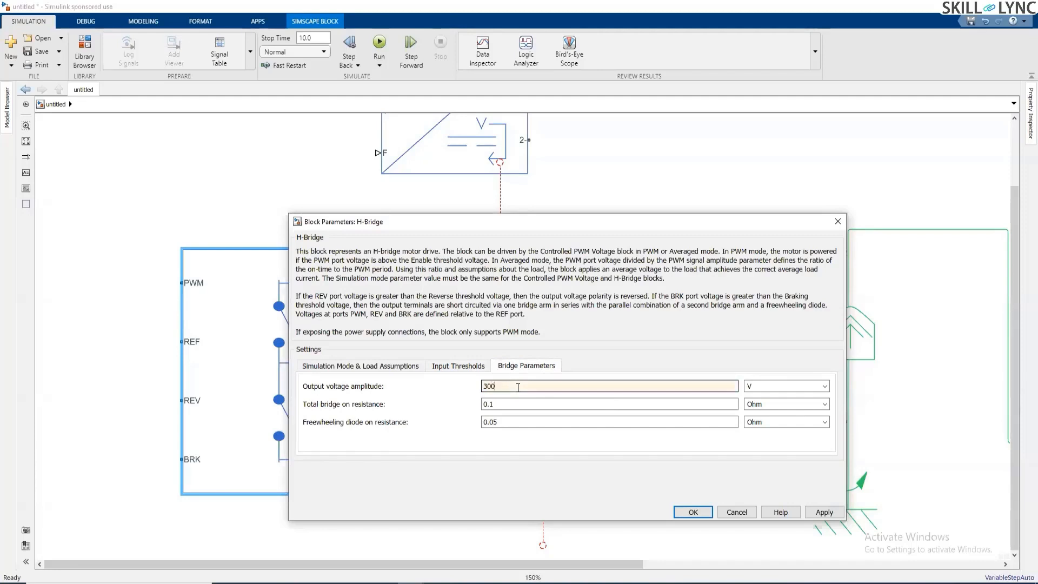
mouse_move(526, 408)
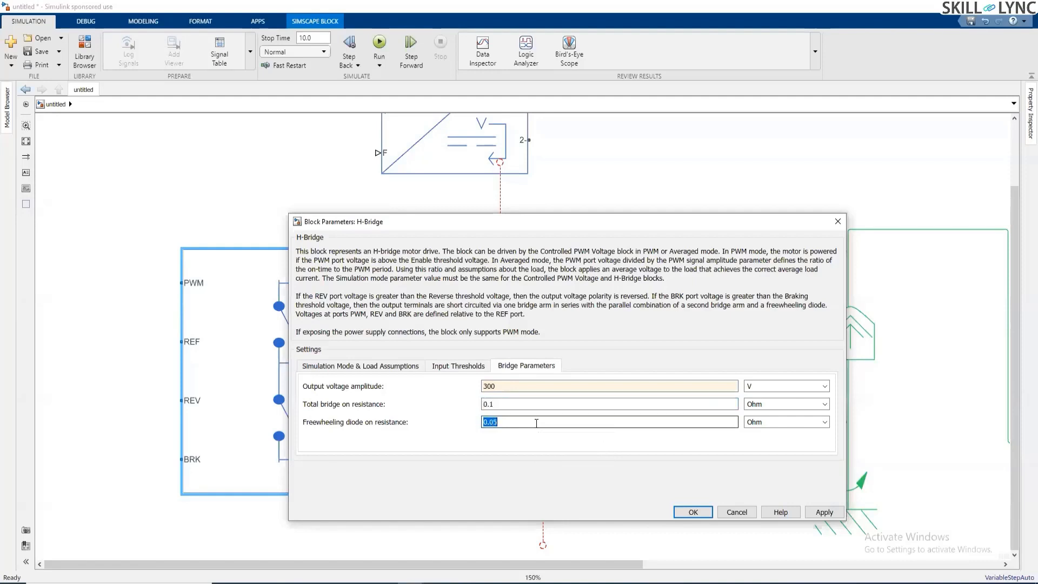
left_click(360, 365)
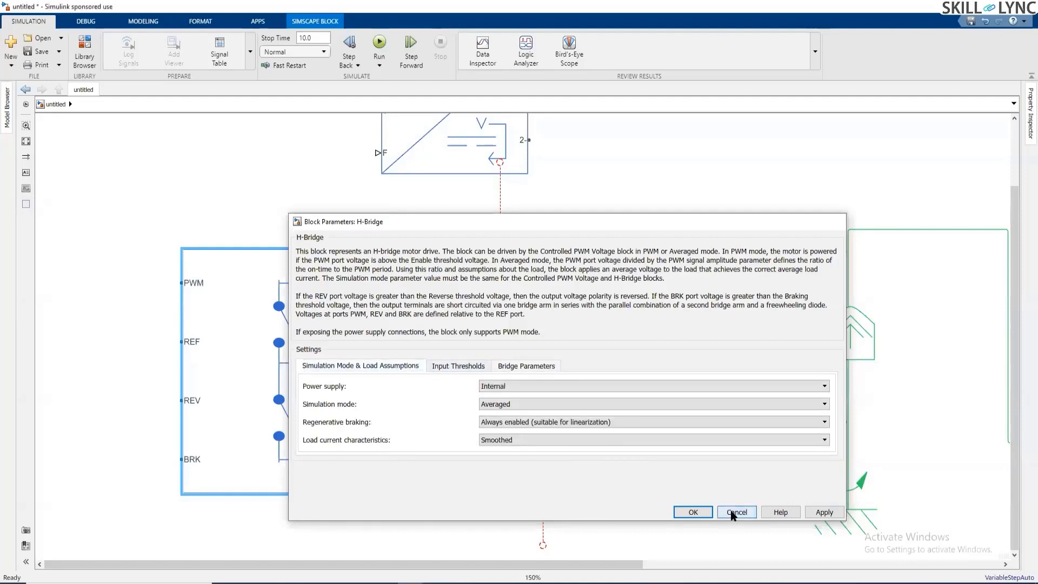
Cancel the edits, then reapply internal supply and Averaged mode and confirm with OK
left_click(735, 511)
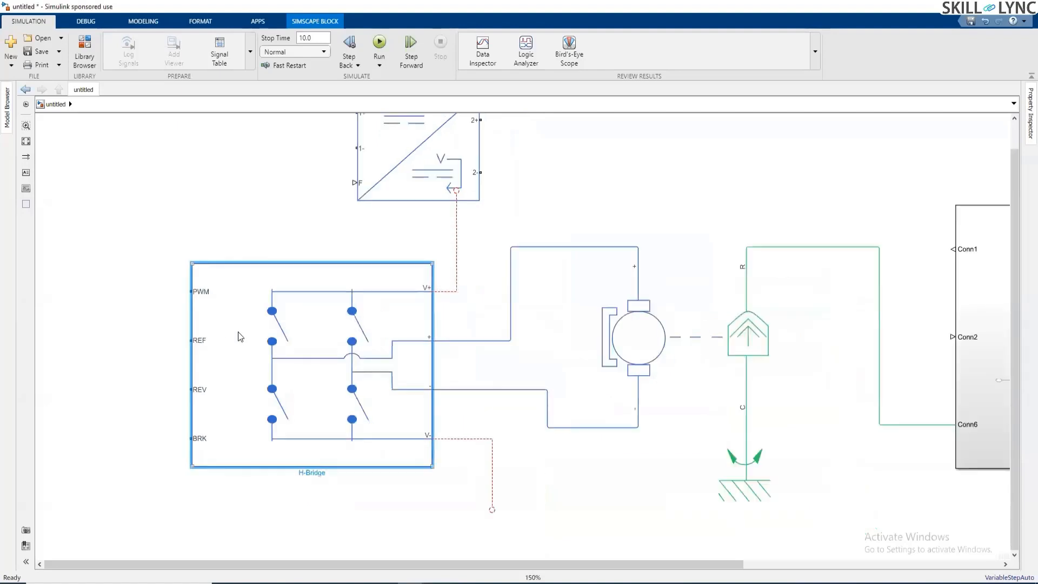
double_click(311, 364)
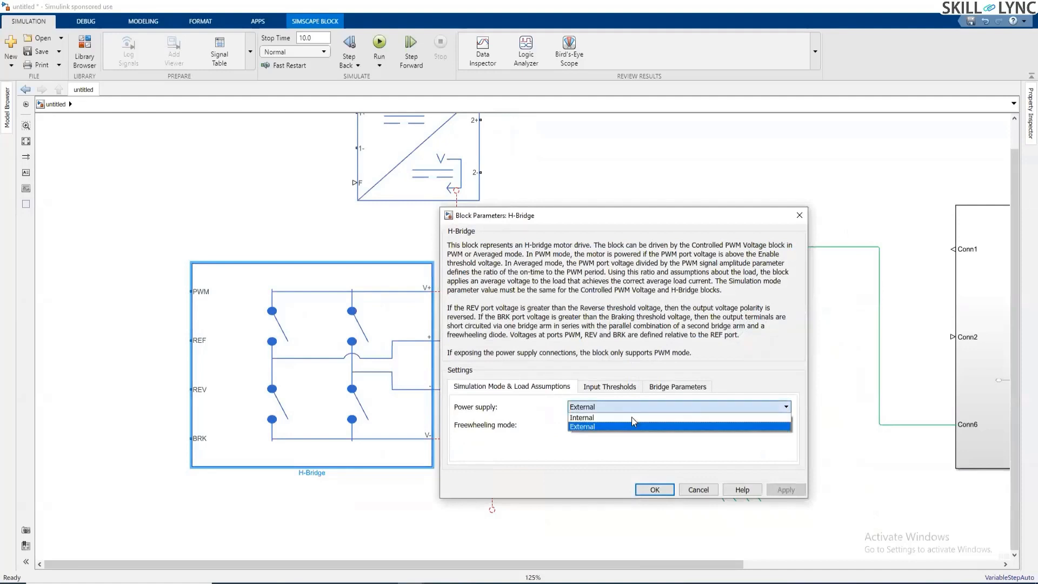
left_click(582, 418)
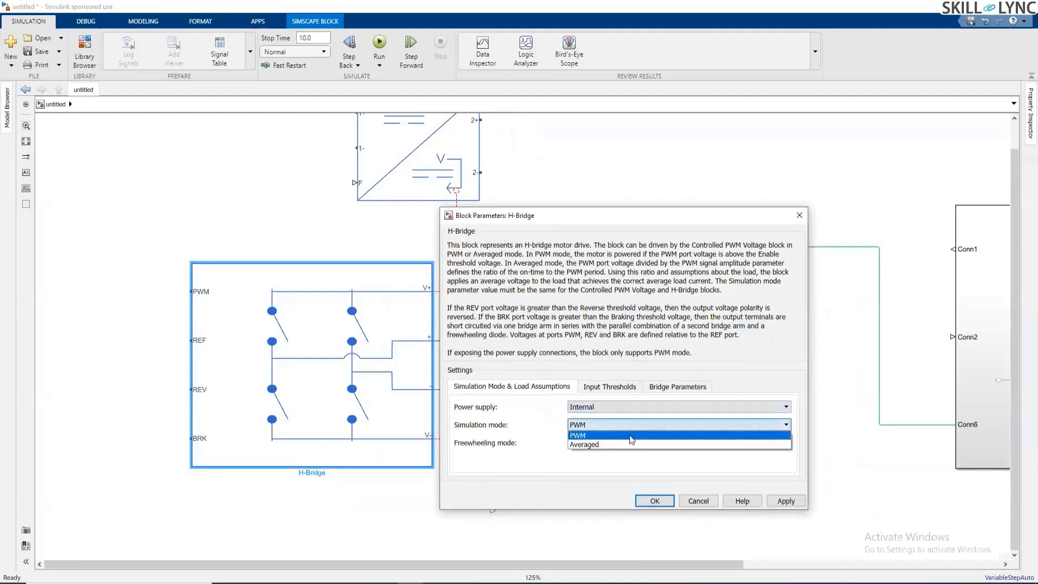
left_click(583, 445)
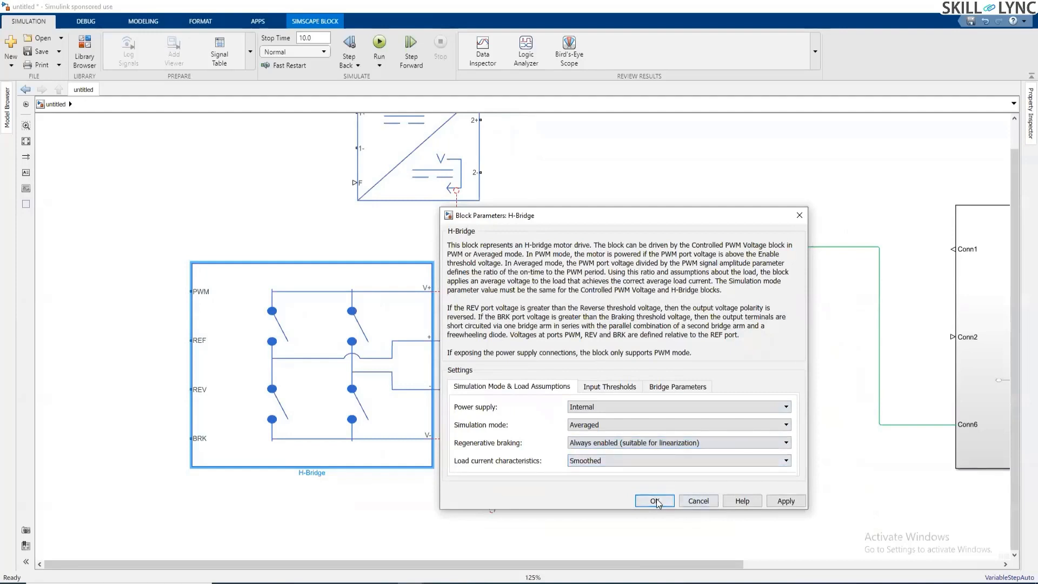
left_click(654, 500)
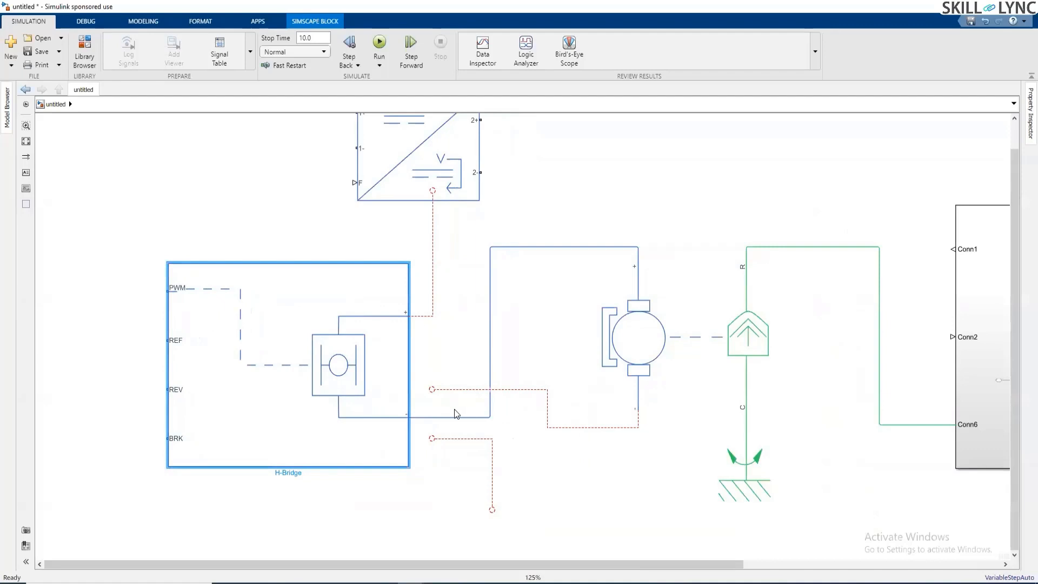
mouse_move(441, 284)
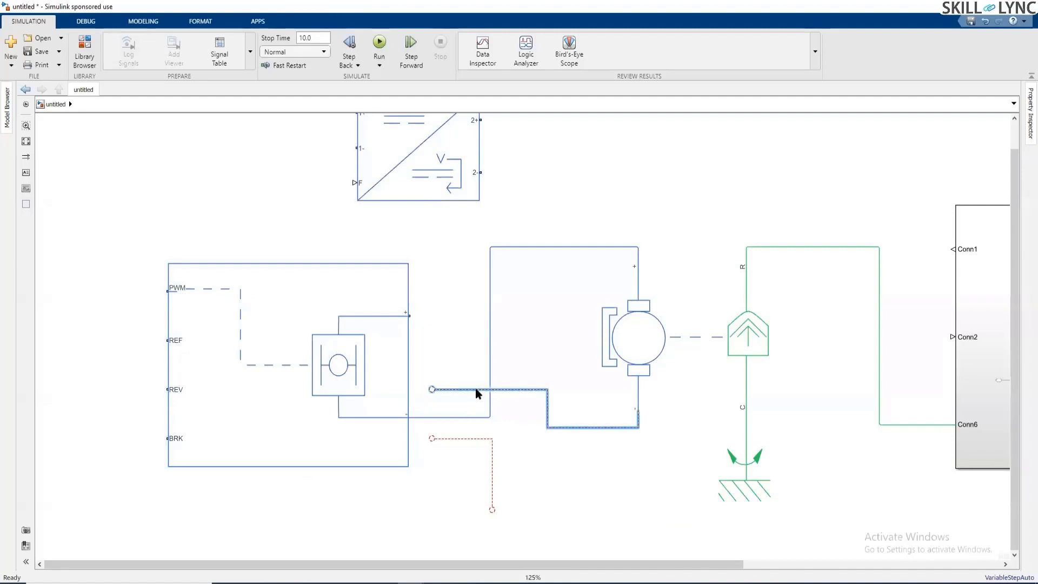
Delete the dangling supply wire so the motor connects only to the H-Bridge outputs
left_click(431, 389)
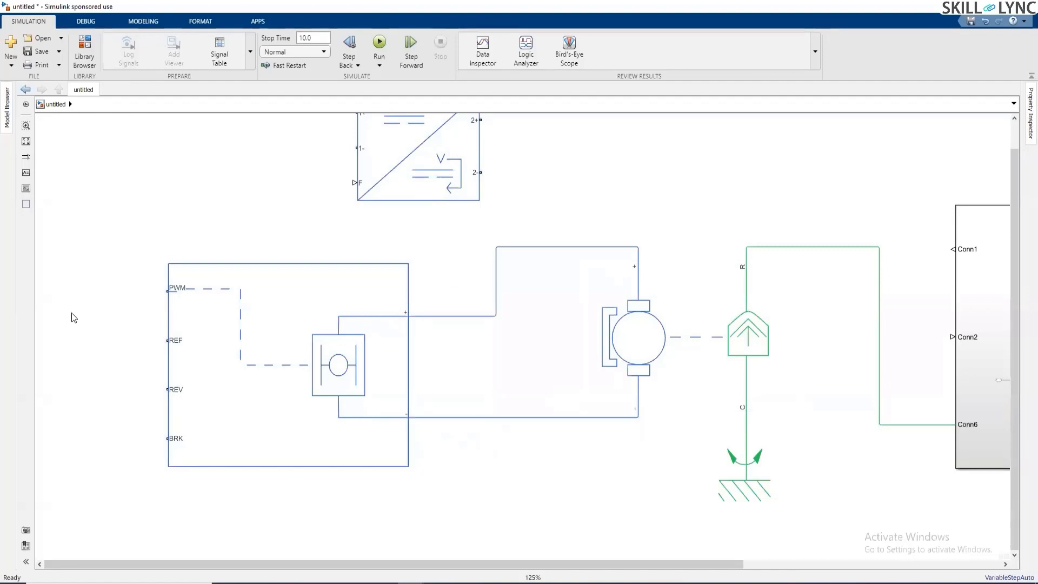
mouse_move(90, 326)
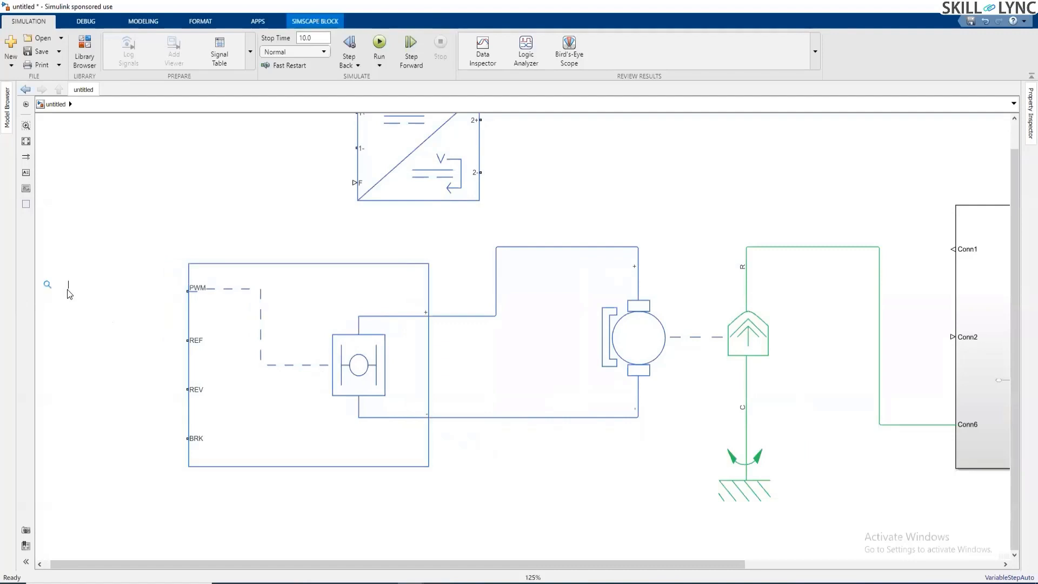
Insert a Controlled PWM Voltage block and wire its PWM and REF outputs to the H-Bridge
type("controlled pwm")
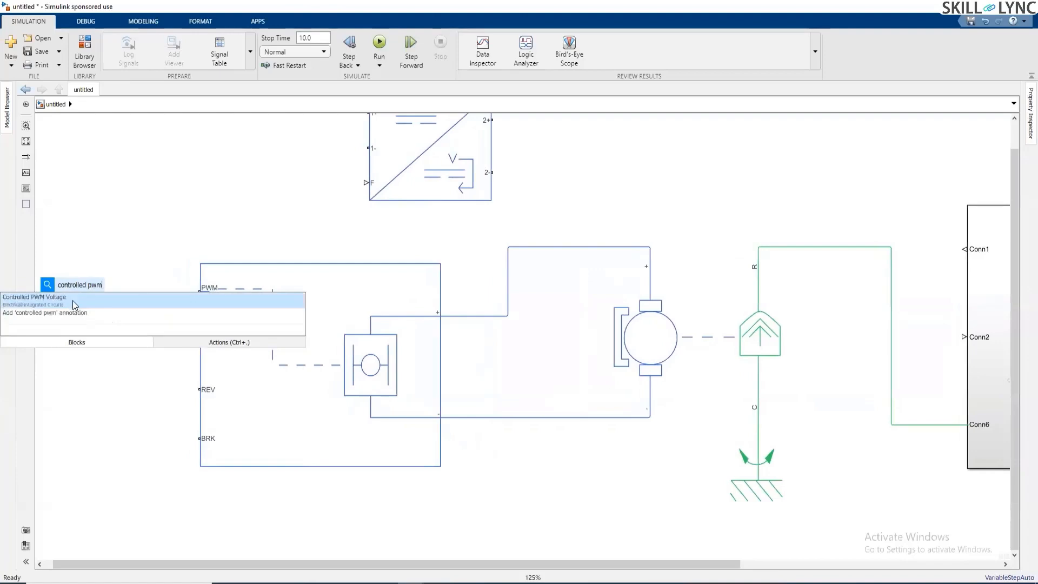
left_click(35, 296)
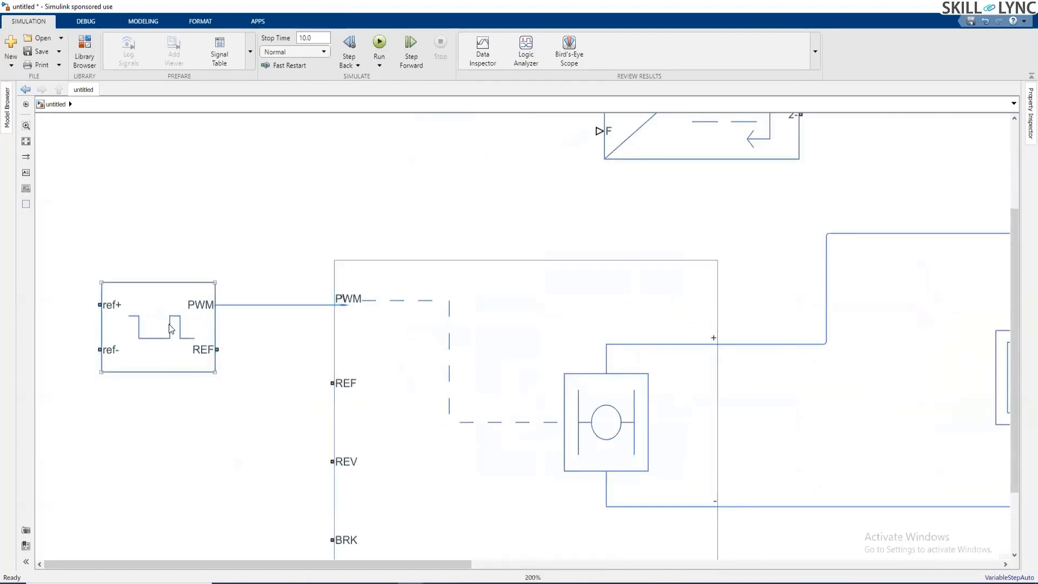
left_click(158, 327)
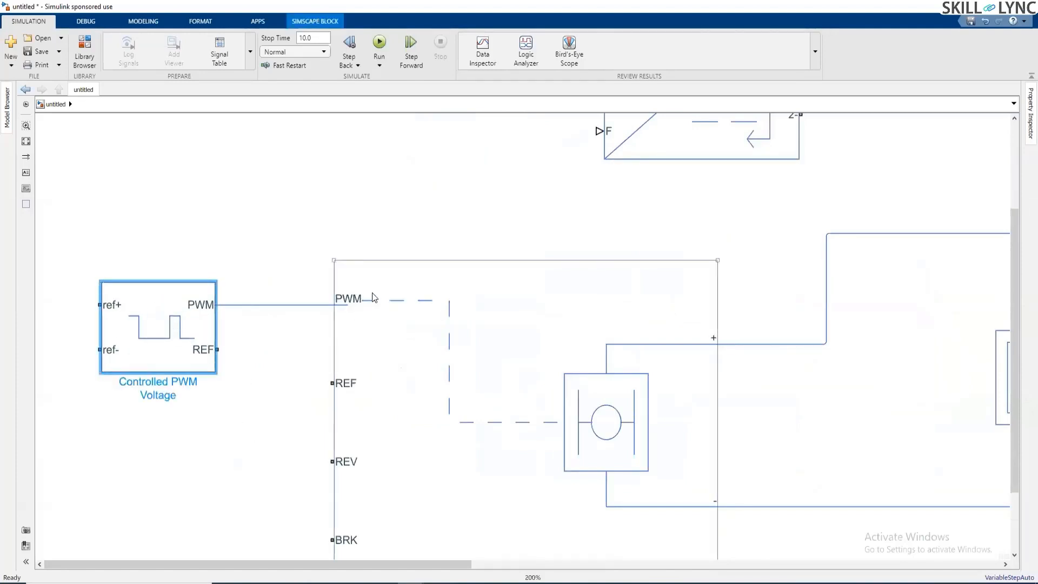
mouse_move(453, 266)
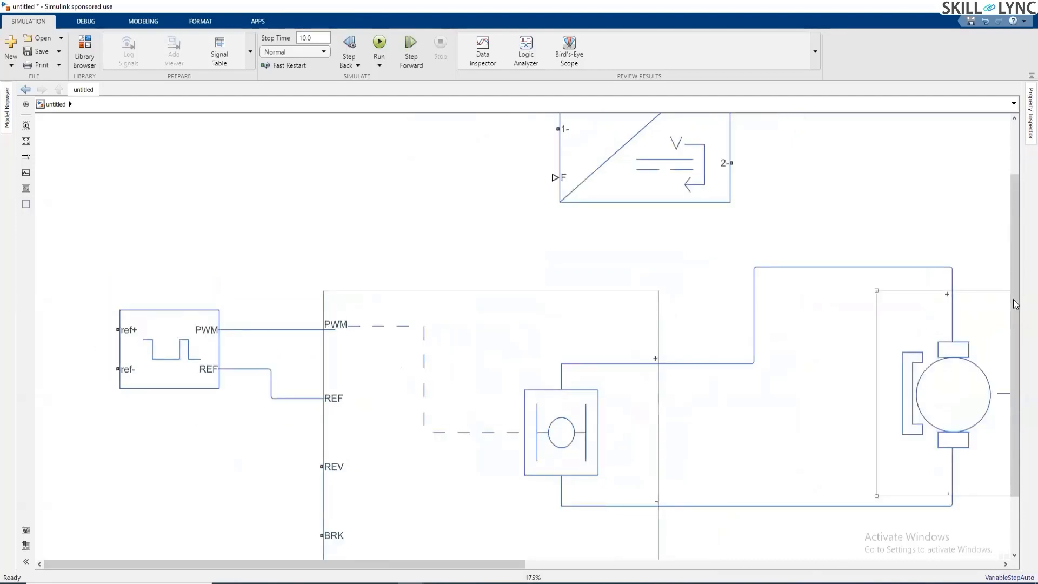
scroll("down", 3)
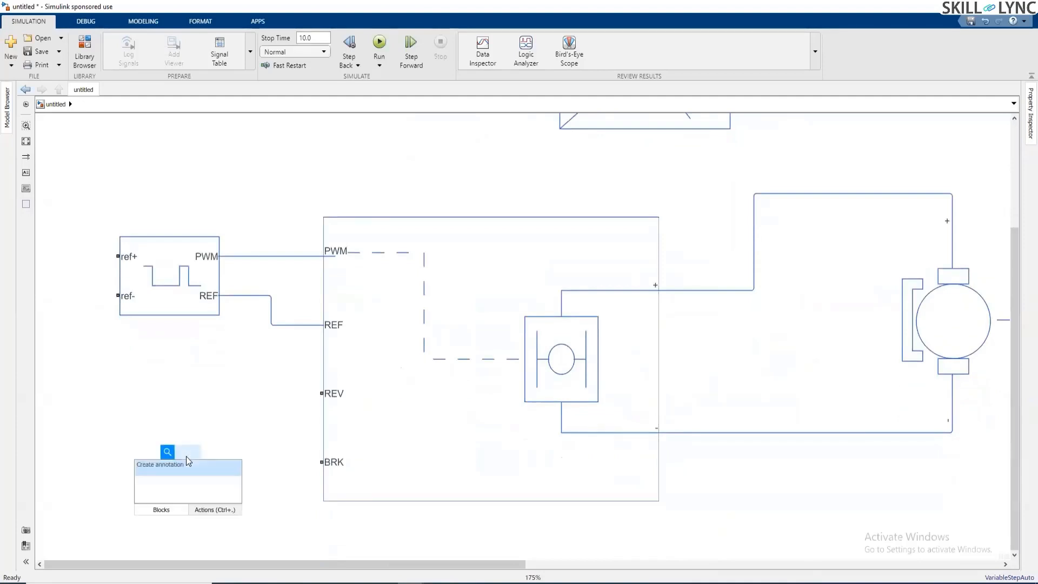
Insert an Electrical Reference ground and connect ref-, REF and REV to it
type("ele")
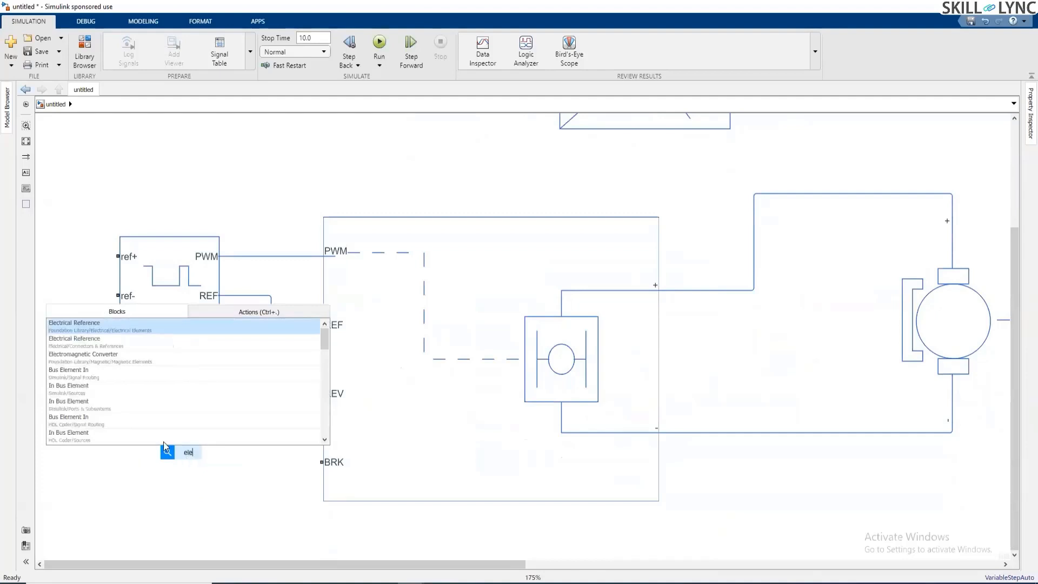
left_click(74, 322)
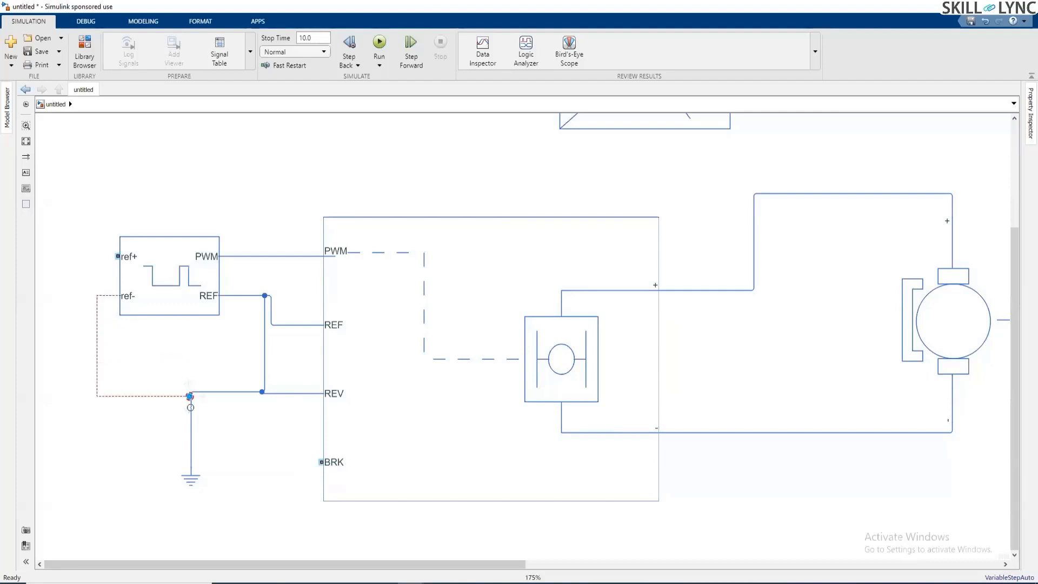
left_click(190, 396)
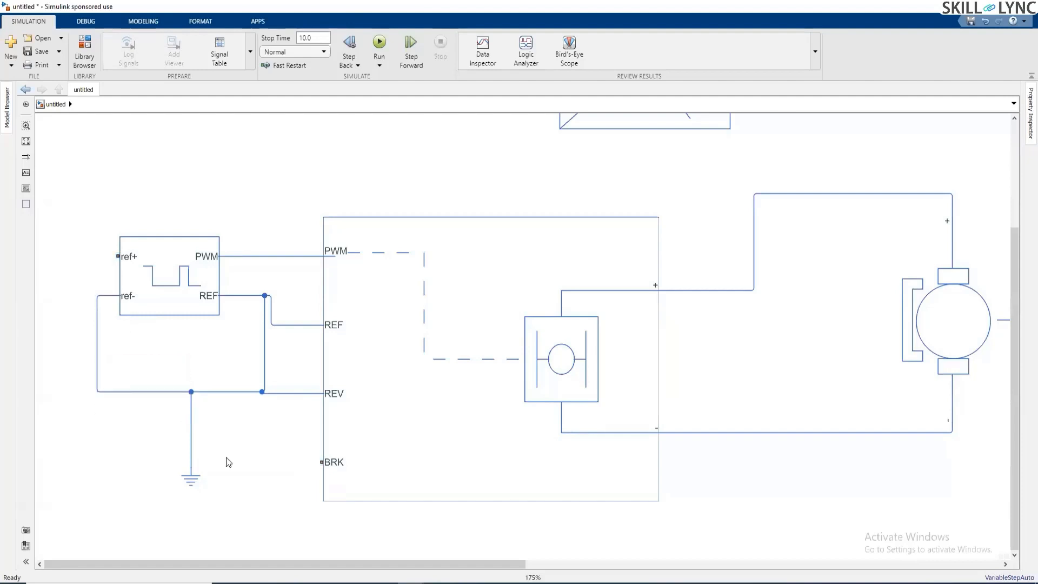
mouse_move(119, 288)
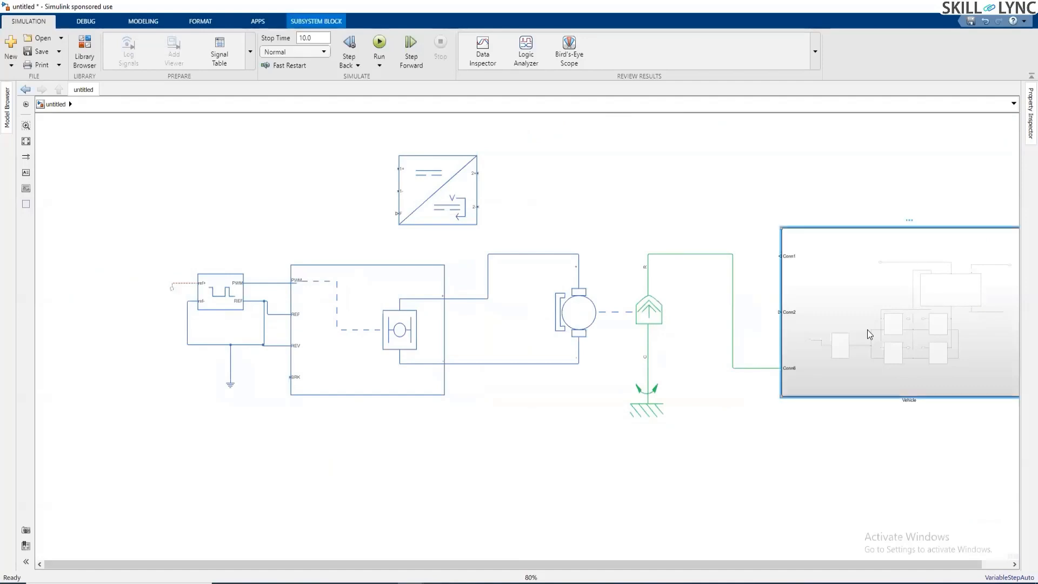
double_click(898, 314)
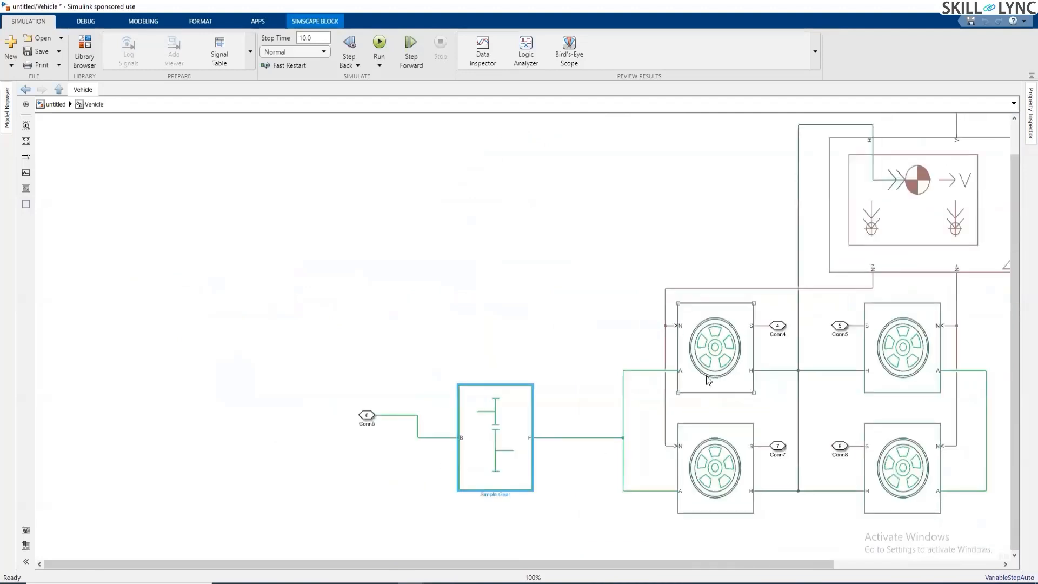
scroll("down", 3)
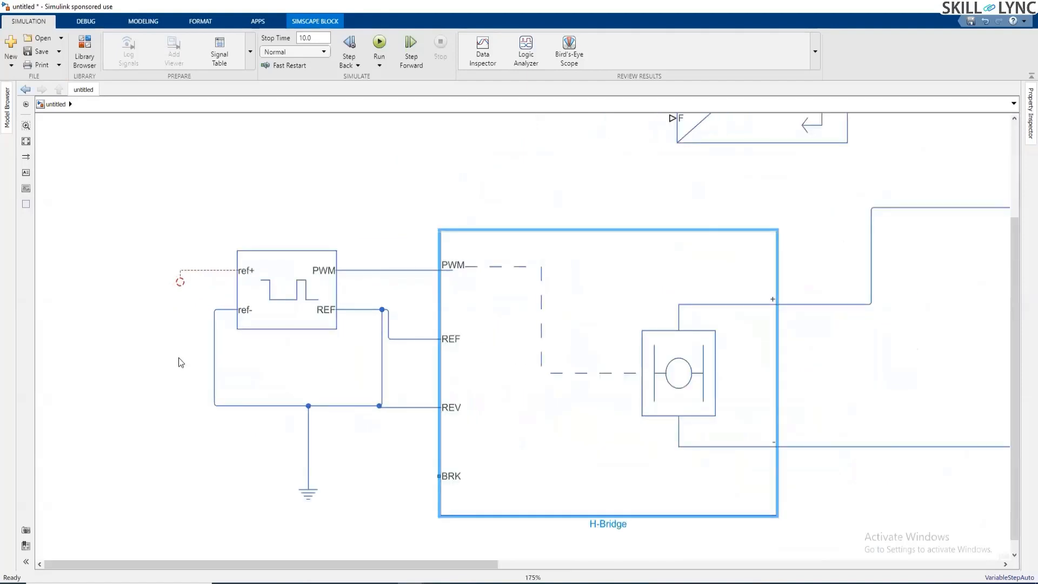
mouse_move(180, 373)
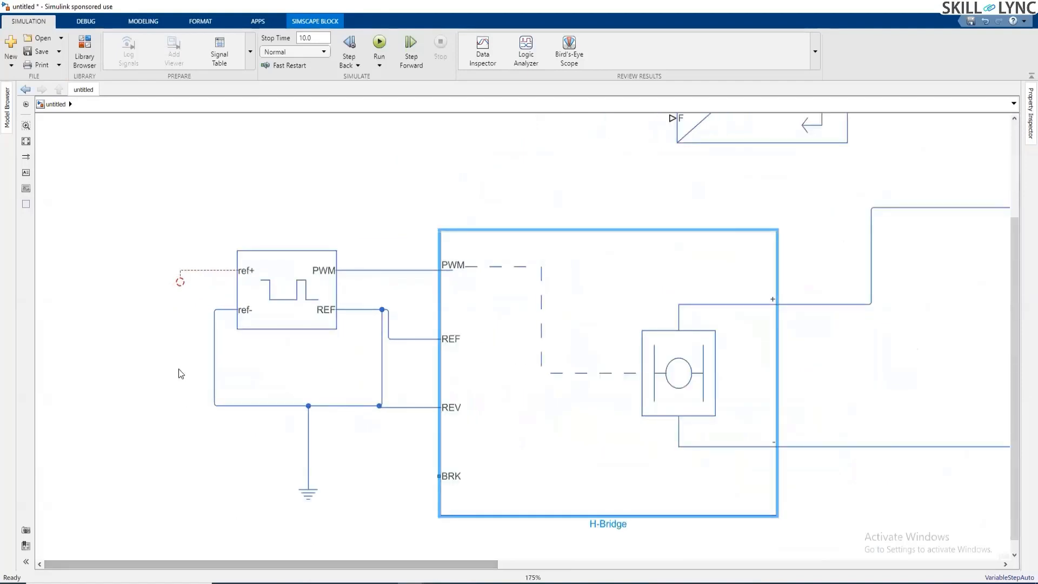
mouse_move(145, 359)
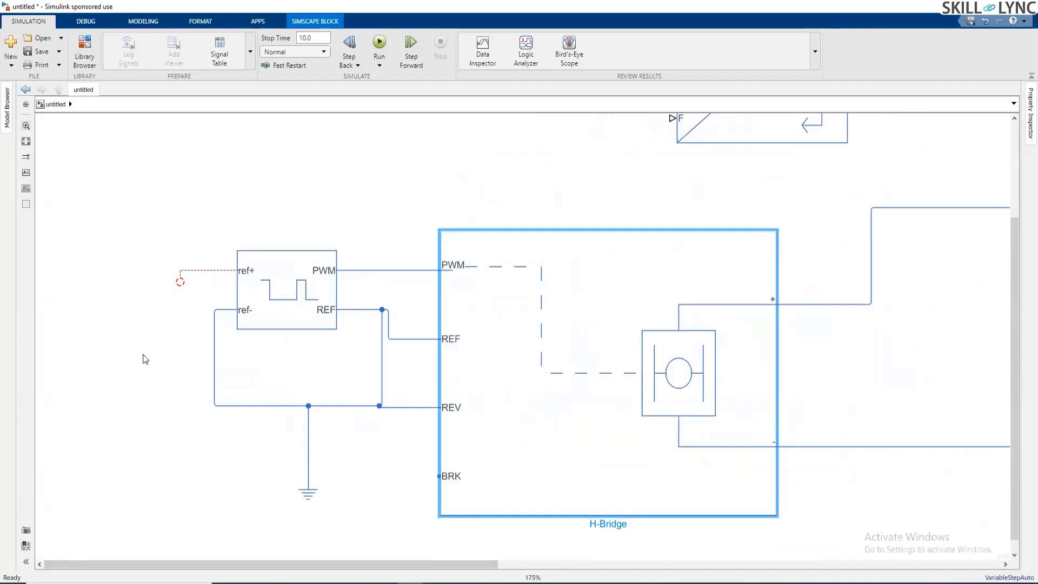
mouse_move(74, 335)
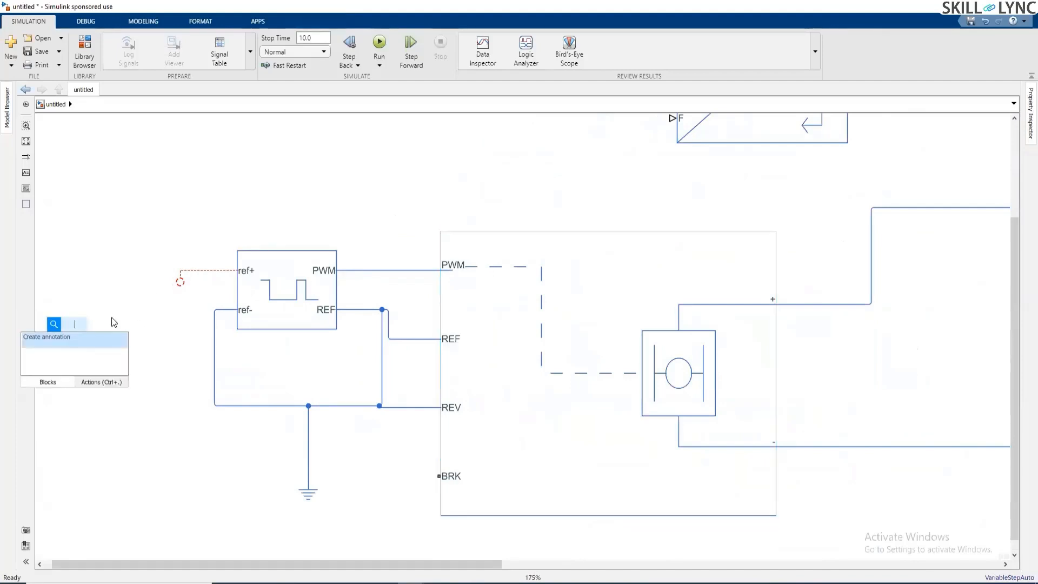
Insert a Controlled Voltage Source left of the PWM block and start a connection from it
type("cont")
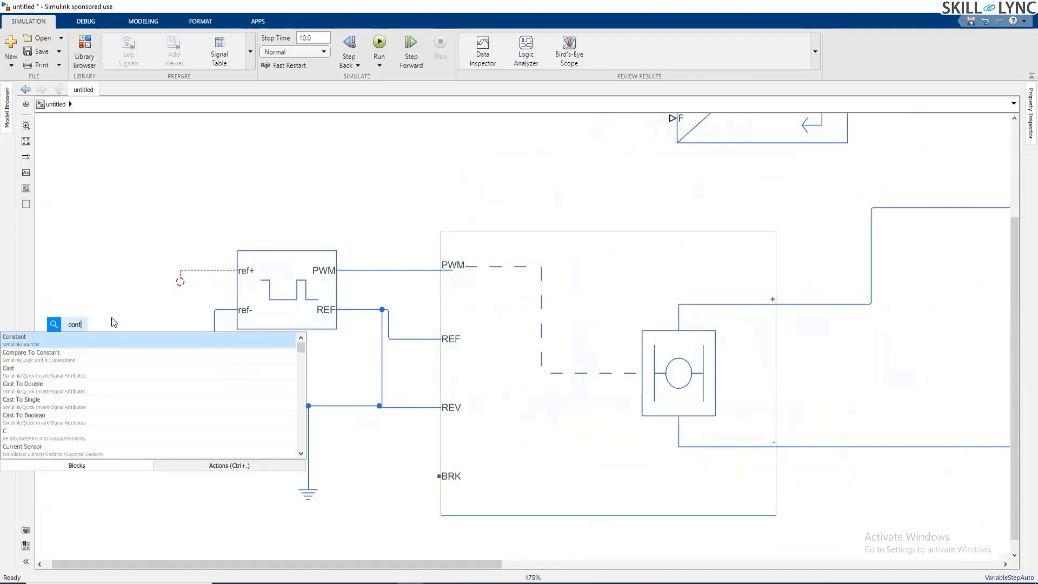
type("rolle")
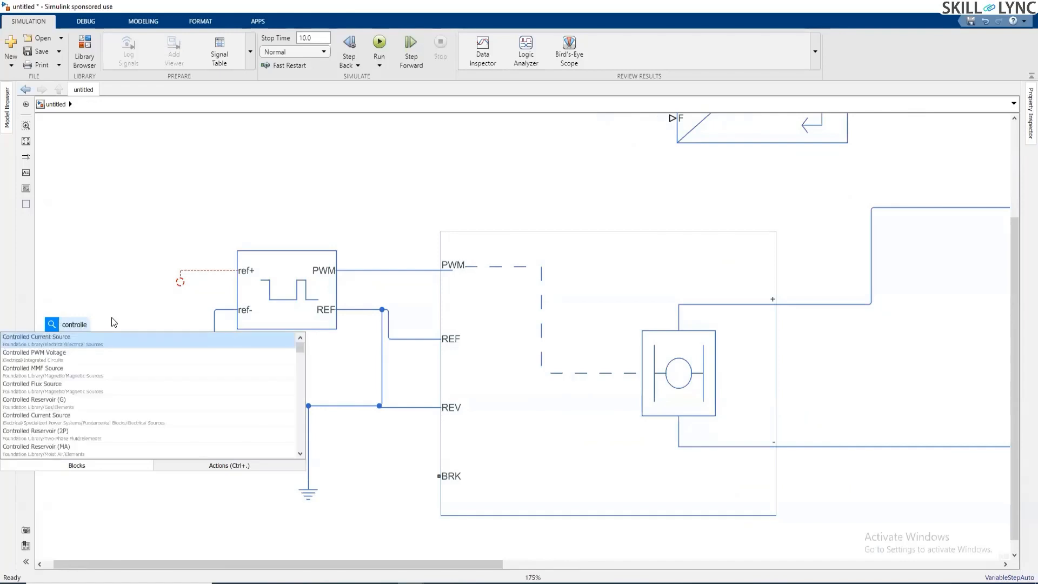
mouse_move(77, 364)
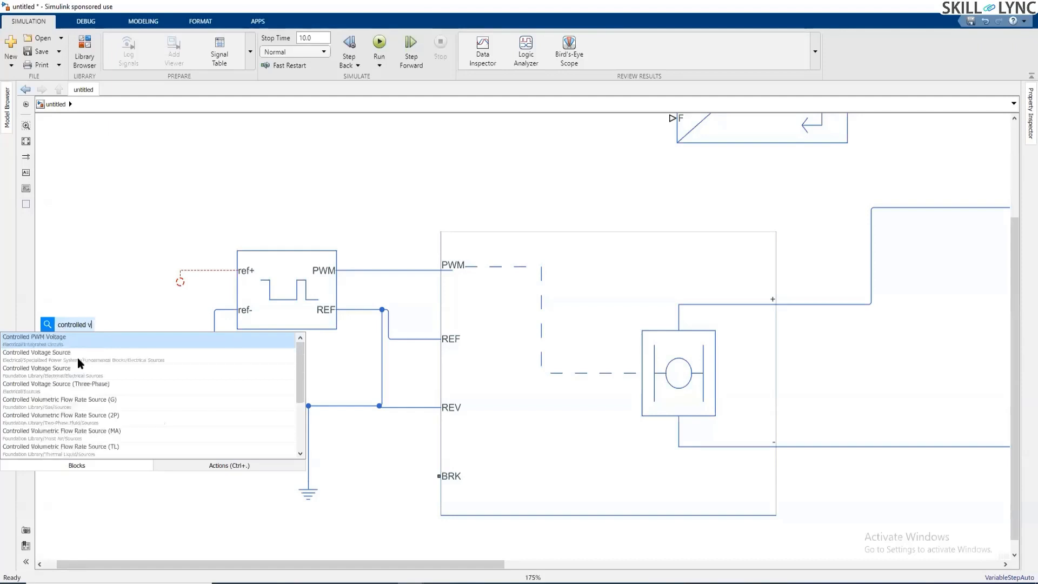
type("o")
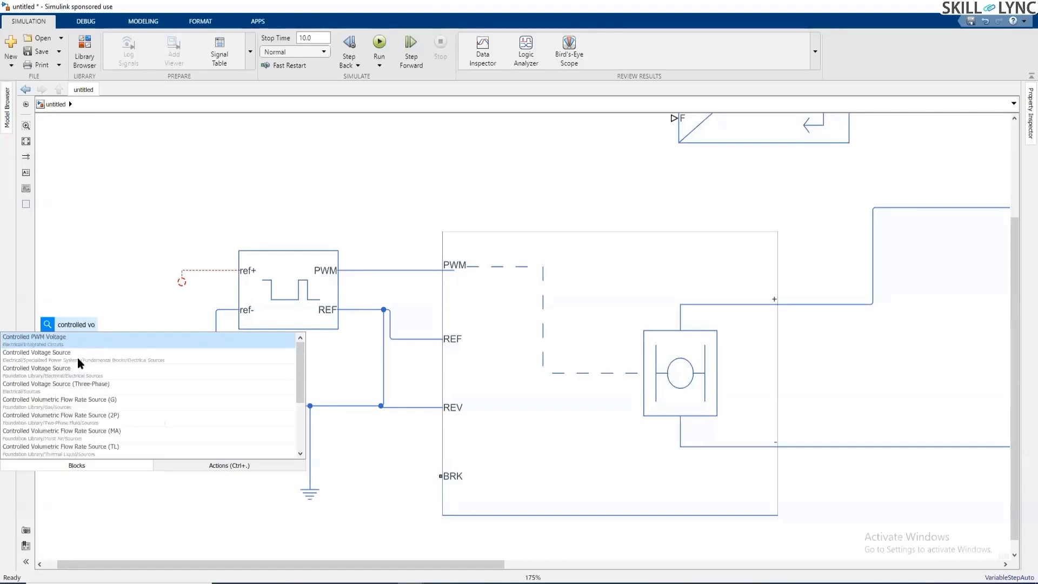
left_click(36, 352)
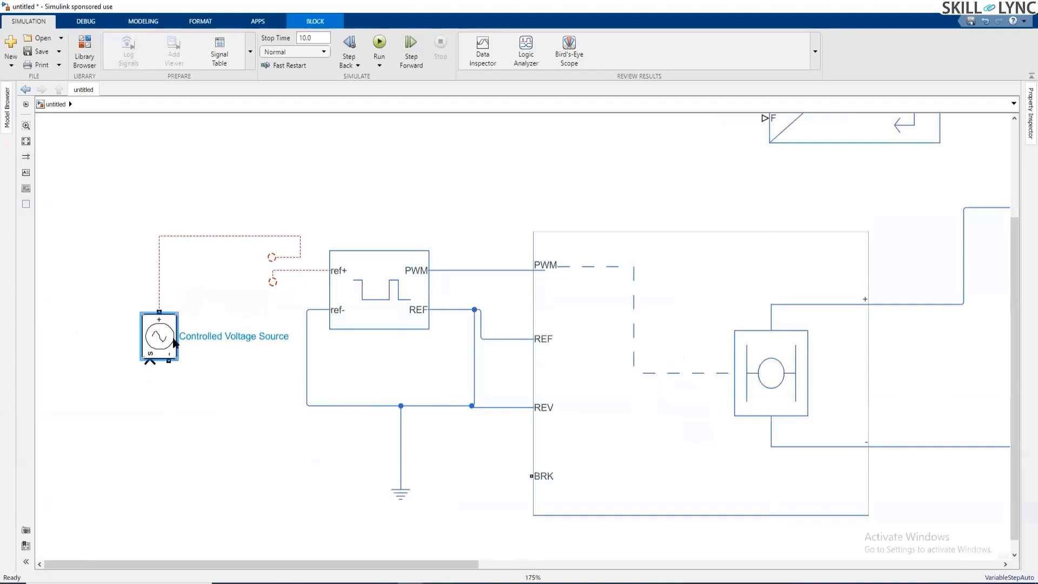
left_click(378, 290)
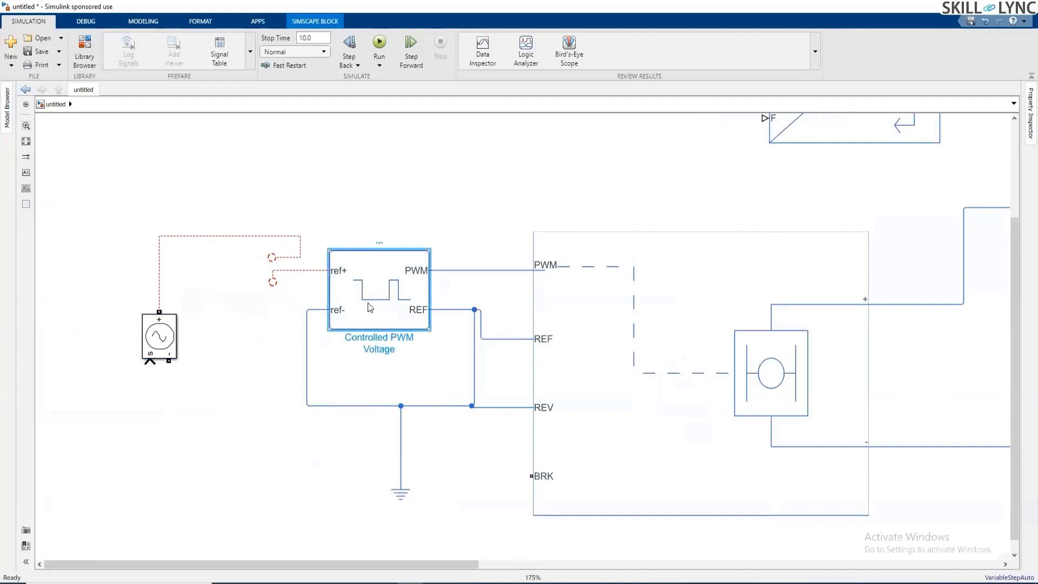
left_click(158, 336)
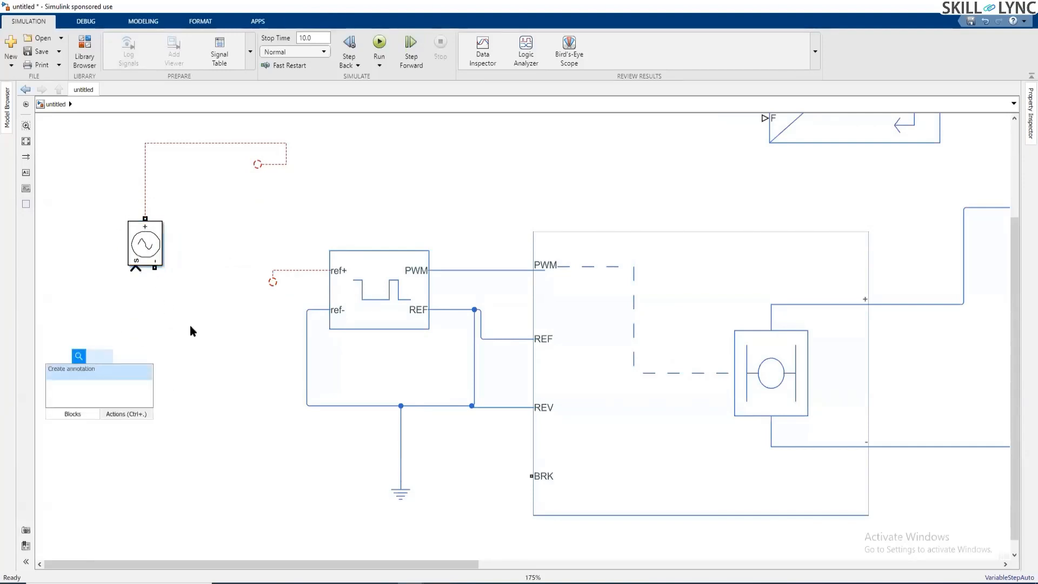
Search quick insert for 'controlled voltage' to list the Controlled Voltage Source blocks
type("controlled")
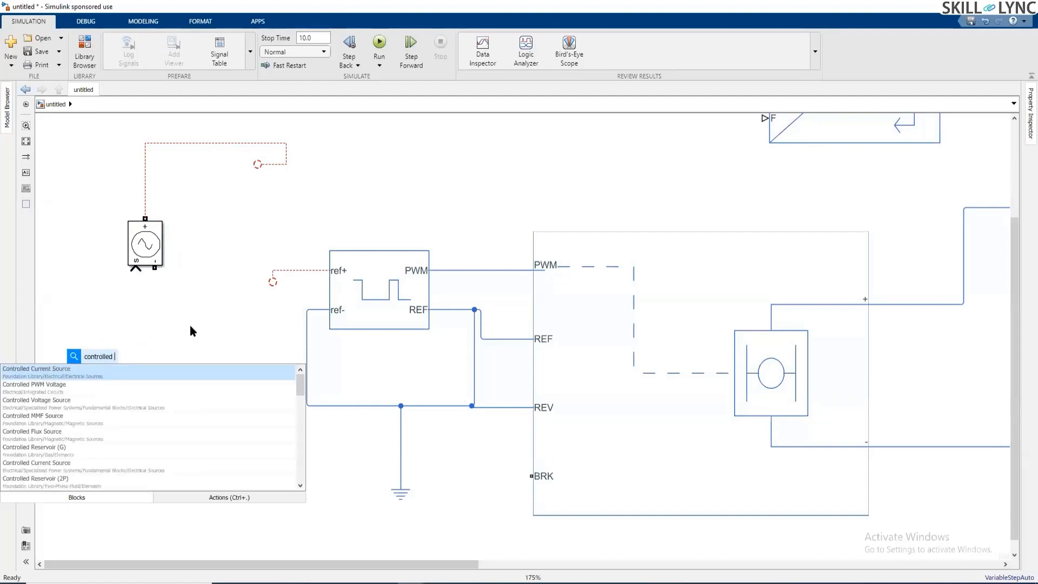
type("volt")
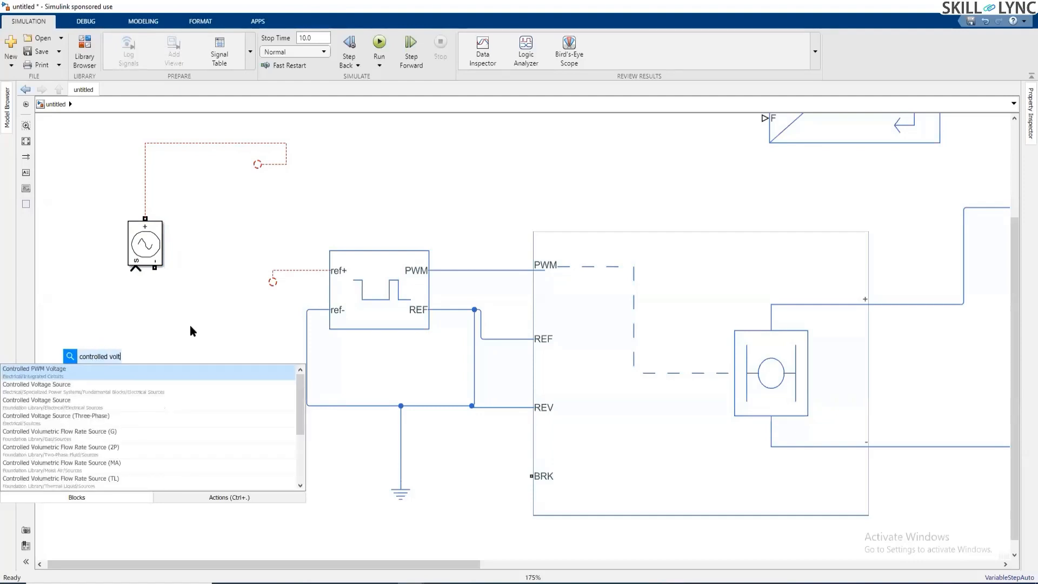
type("age")
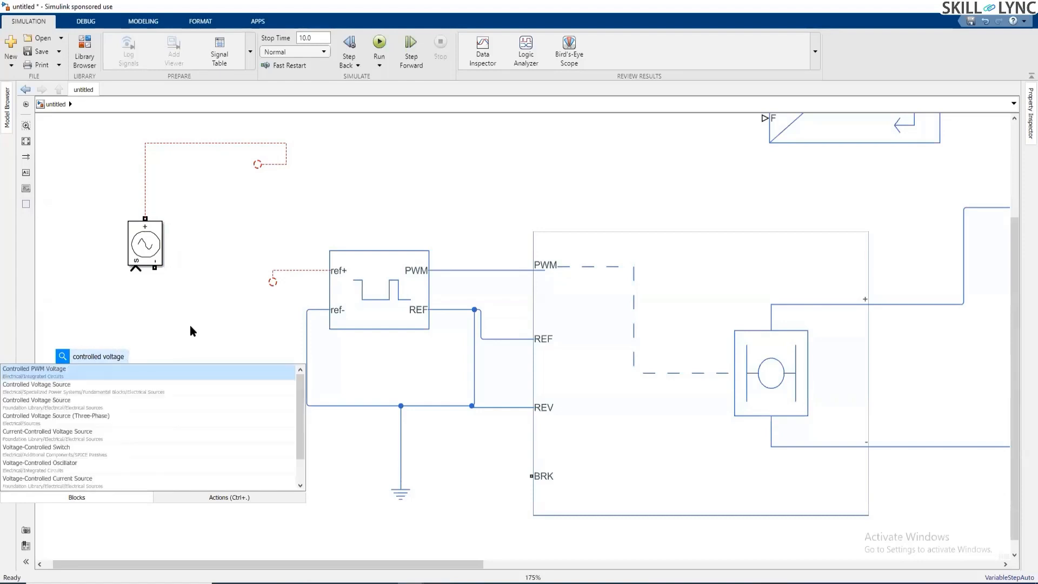
mouse_move(93, 412)
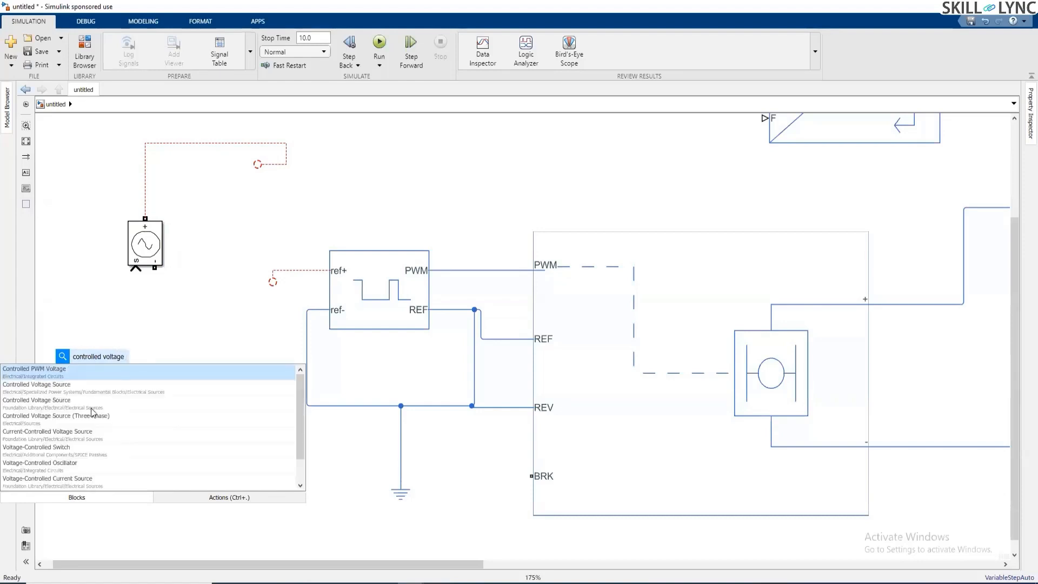
mouse_move(38, 405)
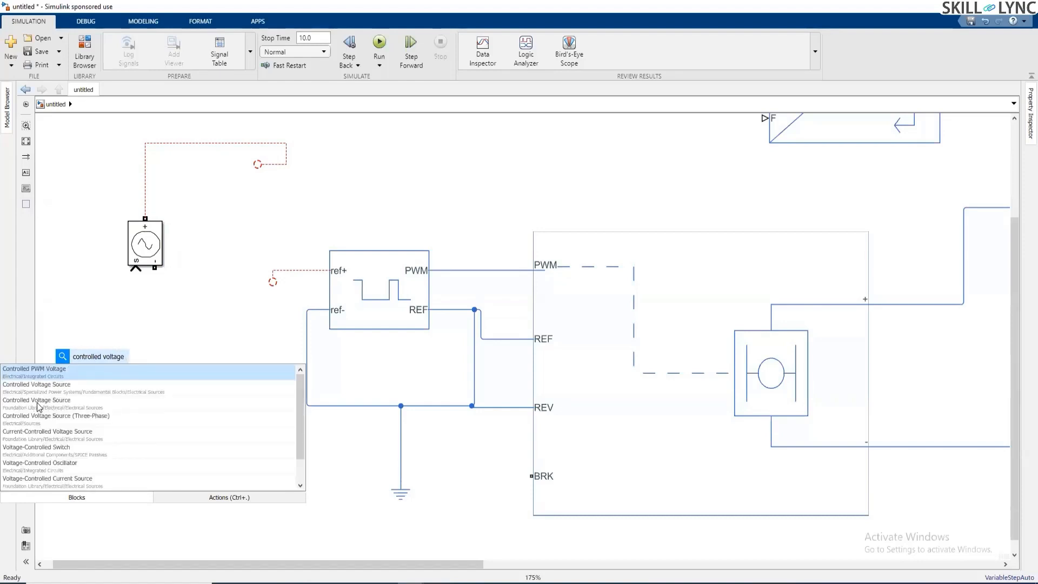